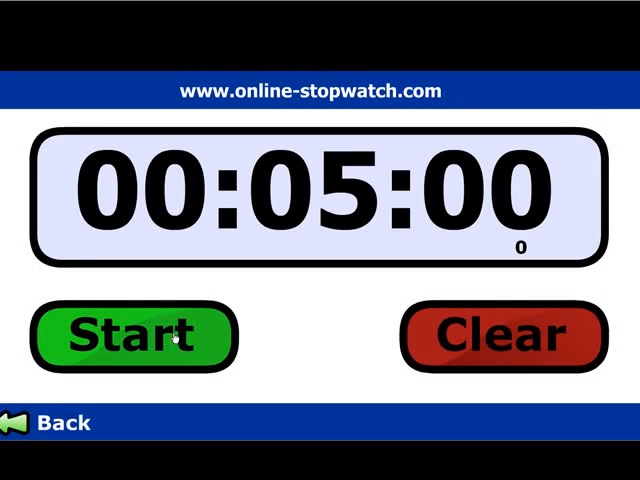
# Start the 00:05:00 countdown on the online stopwatch
pyautogui.click(128, 337)
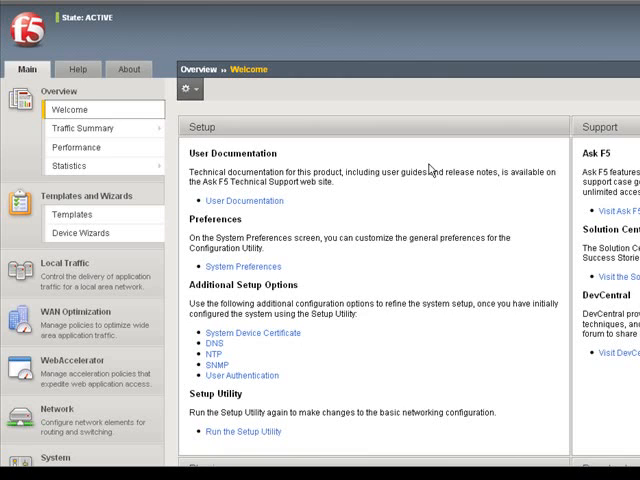
pyautogui.moveTo(248, 223)
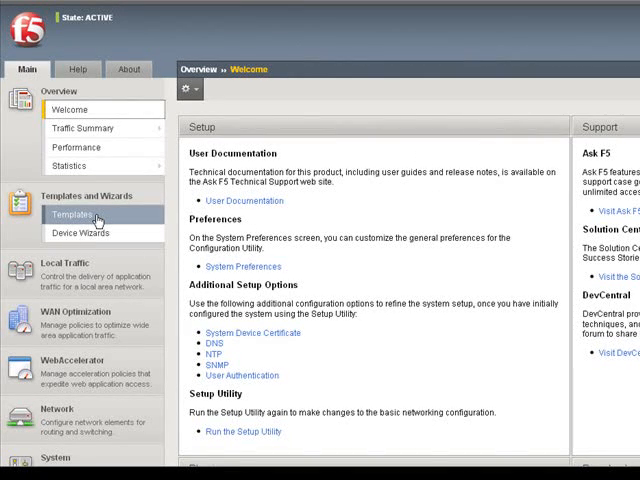
pyautogui.moveTo(95, 218)
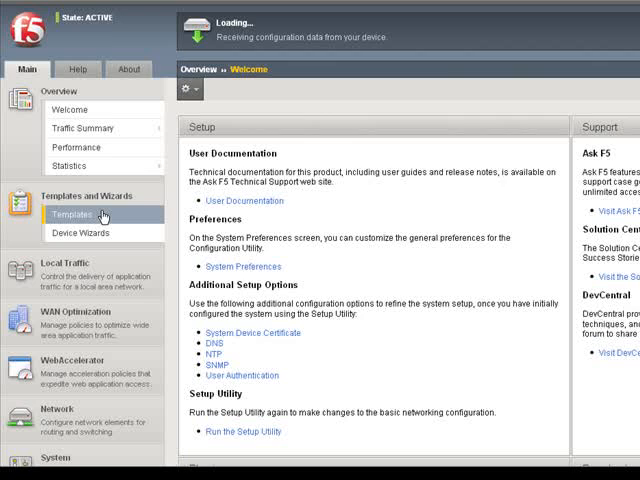
# Open the BEA WebLogic template from the Installed Templates list
pyautogui.click(72, 214)
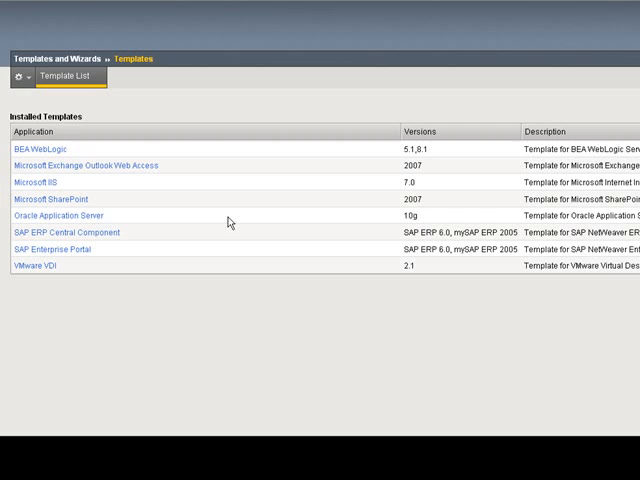
pyautogui.moveTo(228, 208)
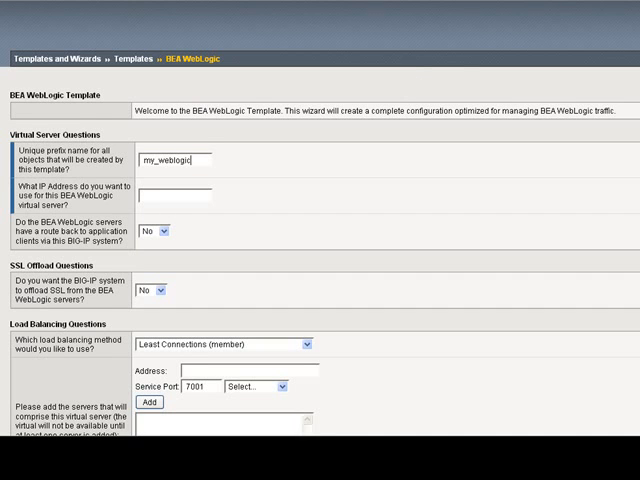
# Enter the name prefix and virtual server address 192.168.9.1 in the wizard
pyautogui.scroll(-3)
pyautogui.write('_in5orless')
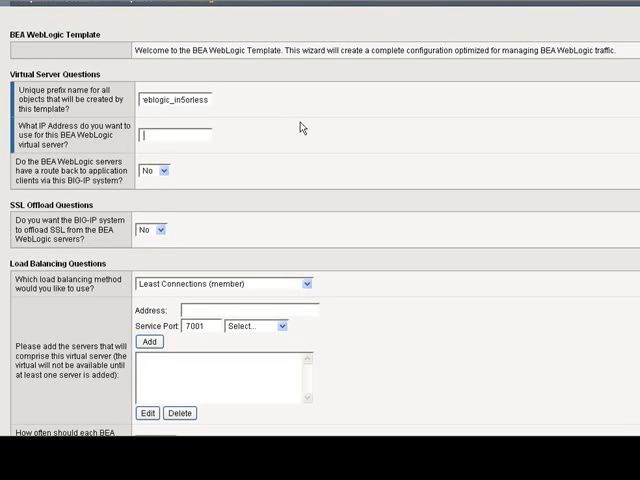
pyautogui.write('192')
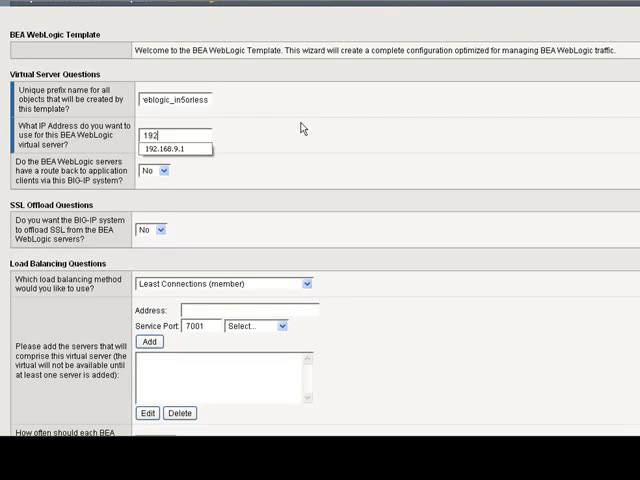
pyautogui.click(178, 148)
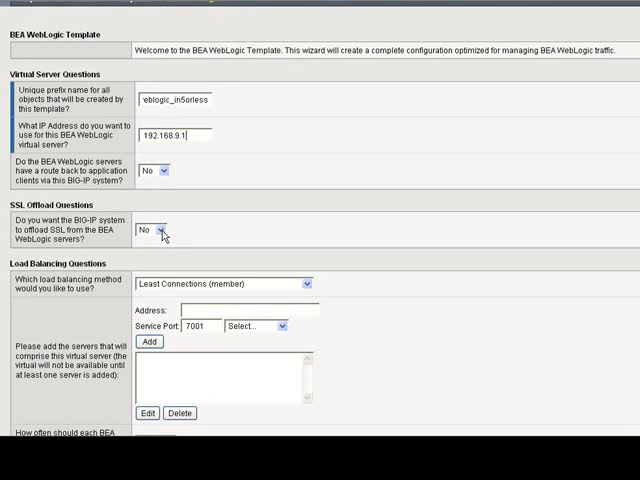
# Set SSL offload to Yes, leaving the default certificate and key
pyautogui.click(168, 232)
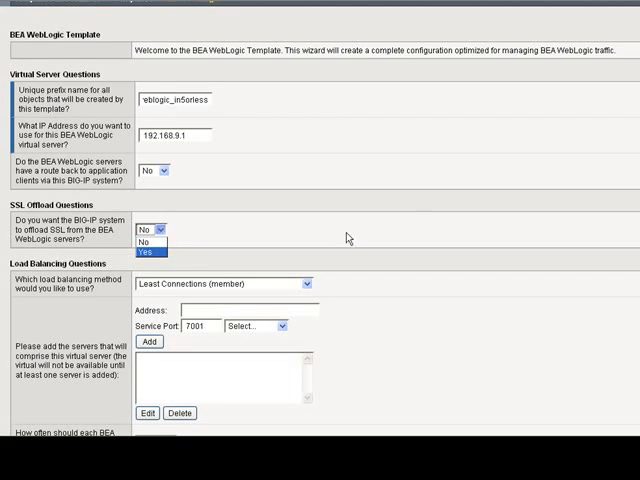
pyautogui.click(148, 250)
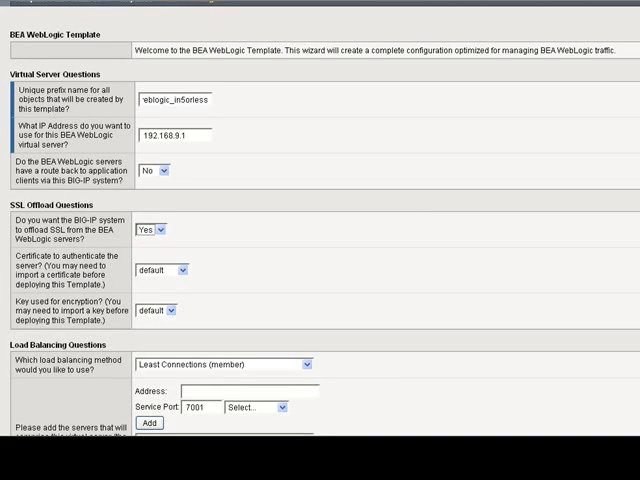
pyautogui.scroll(-3)
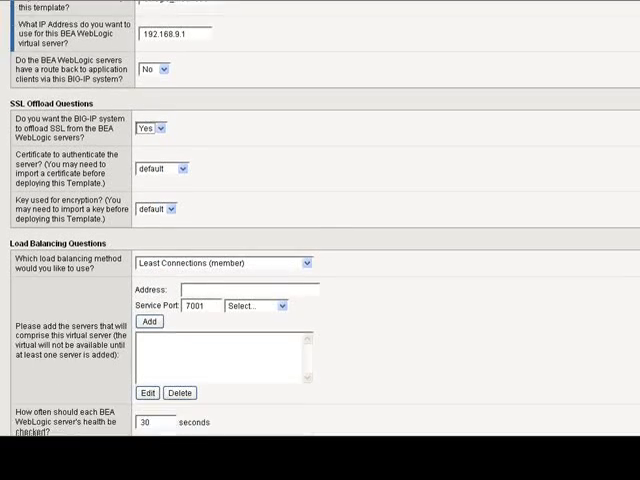
pyautogui.scroll(-3)
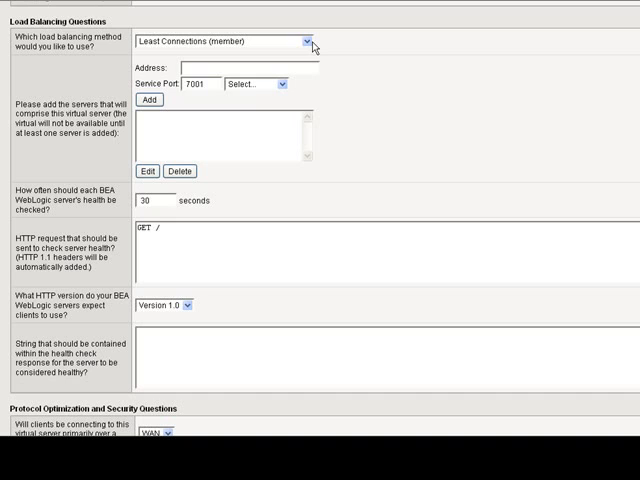
pyautogui.click(310, 42)
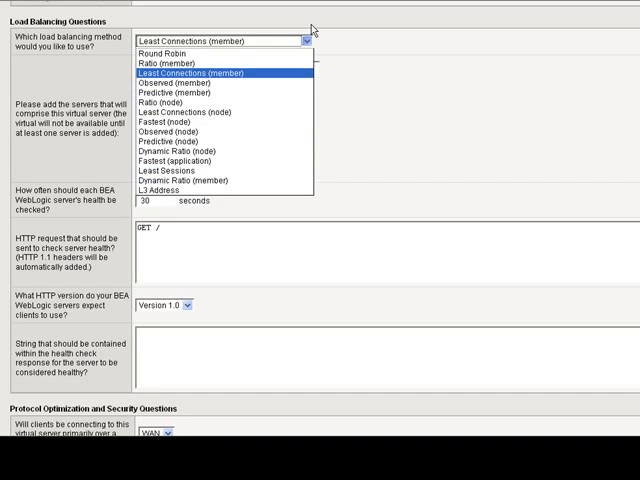
pyautogui.moveTo(465, 96)
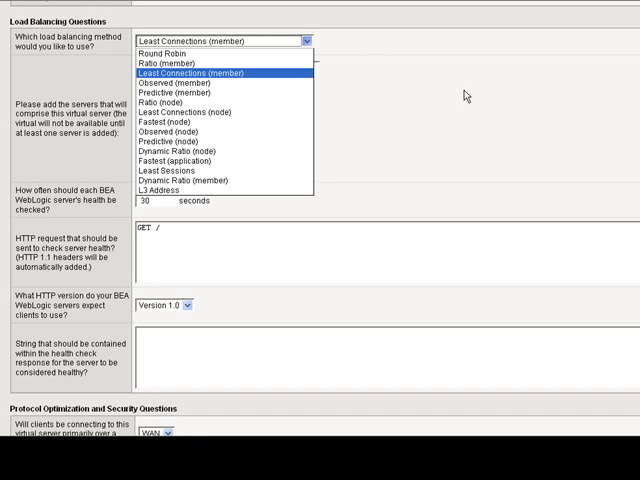
pyautogui.click(220, 73)
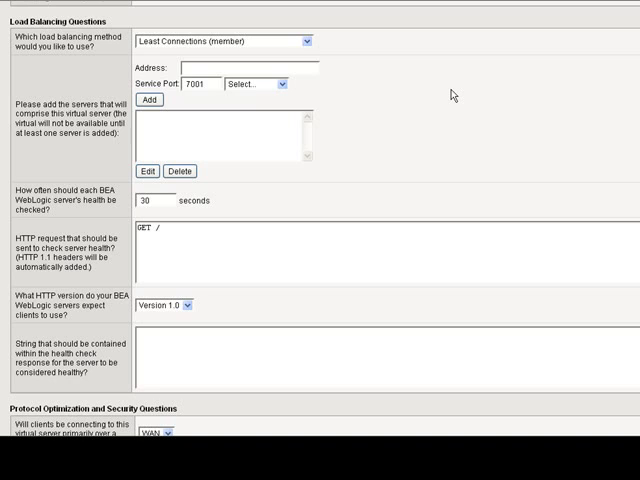
# Add pool members 10.10.1.3, 10.10.1.2 and 10.10.1.4 on port 7001
pyautogui.write('10.10.1.3')
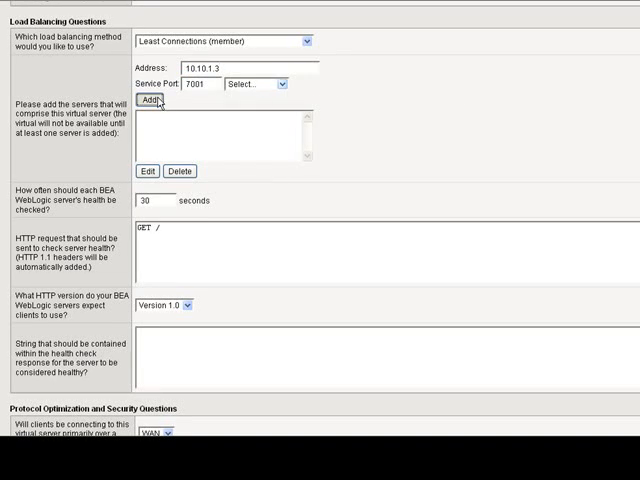
pyautogui.click(148, 100)
pyautogui.write('2')
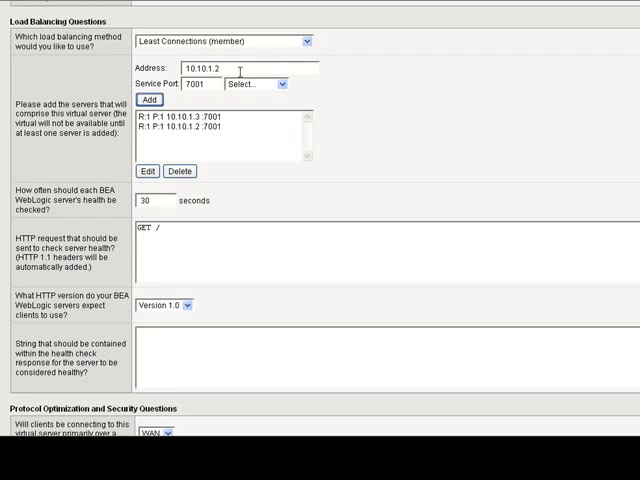
pyautogui.write('10.10.1.4')
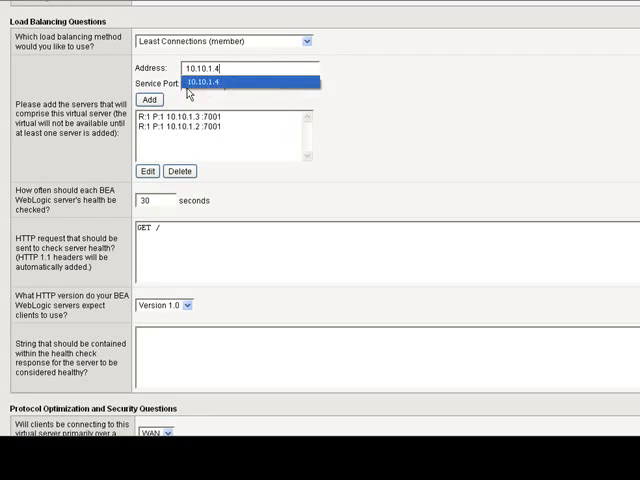
pyautogui.click(148, 100)
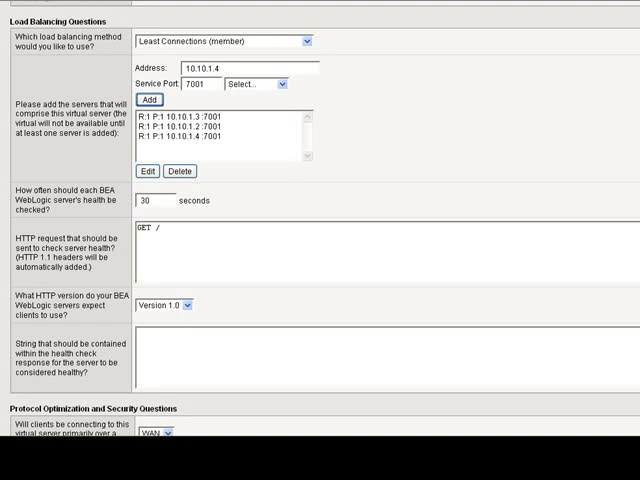
pyautogui.scroll(-3)
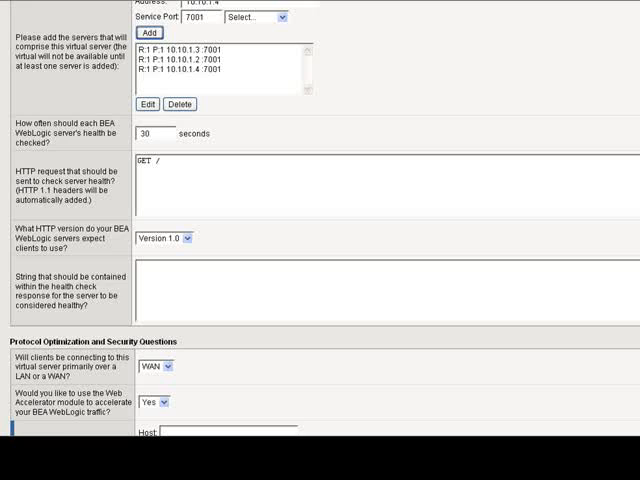
# Leave Web Accelerator at No and click Finished to submit the template
pyautogui.scroll(-3)
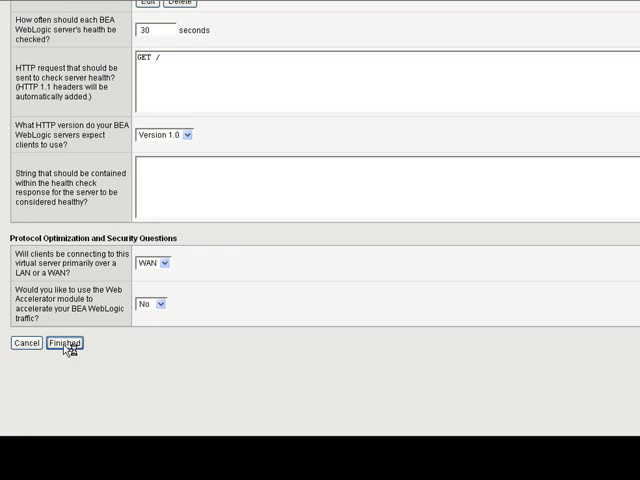
pyautogui.click(60, 344)
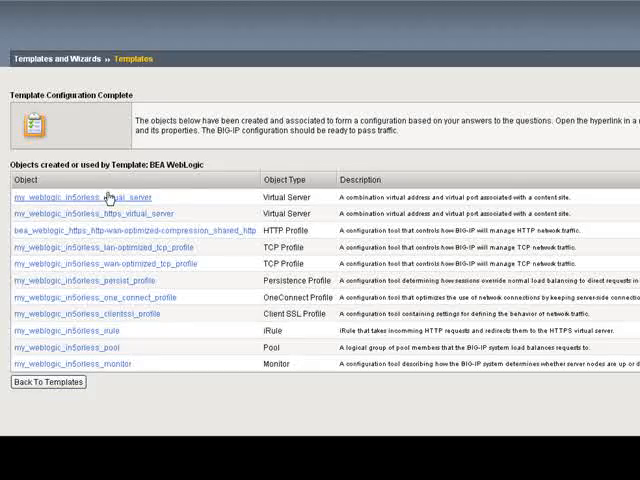
# Review the Template Configuration Complete page listing the created objects
pyautogui.rightClick(80, 196)
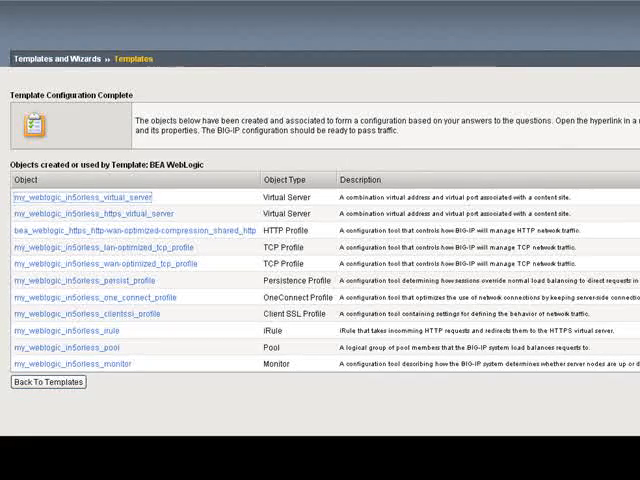
# Open my_weblogic_in5orless_virtual_server properties showing destination 192.168.9.1 port 80
pyautogui.click(90, 198)
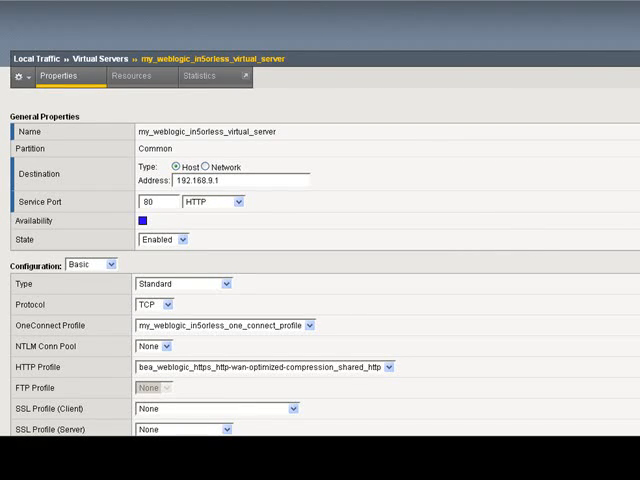
pyautogui.scroll(-3)
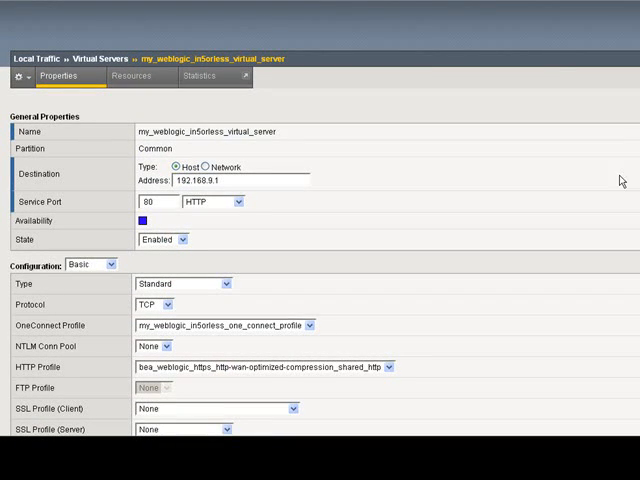
pyautogui.moveTo(450, 280)
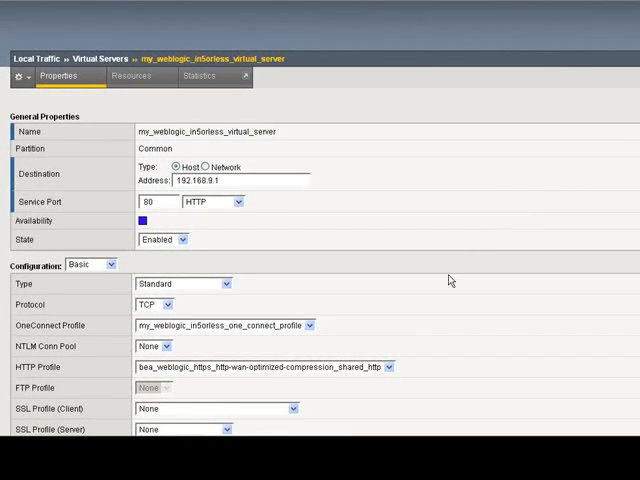